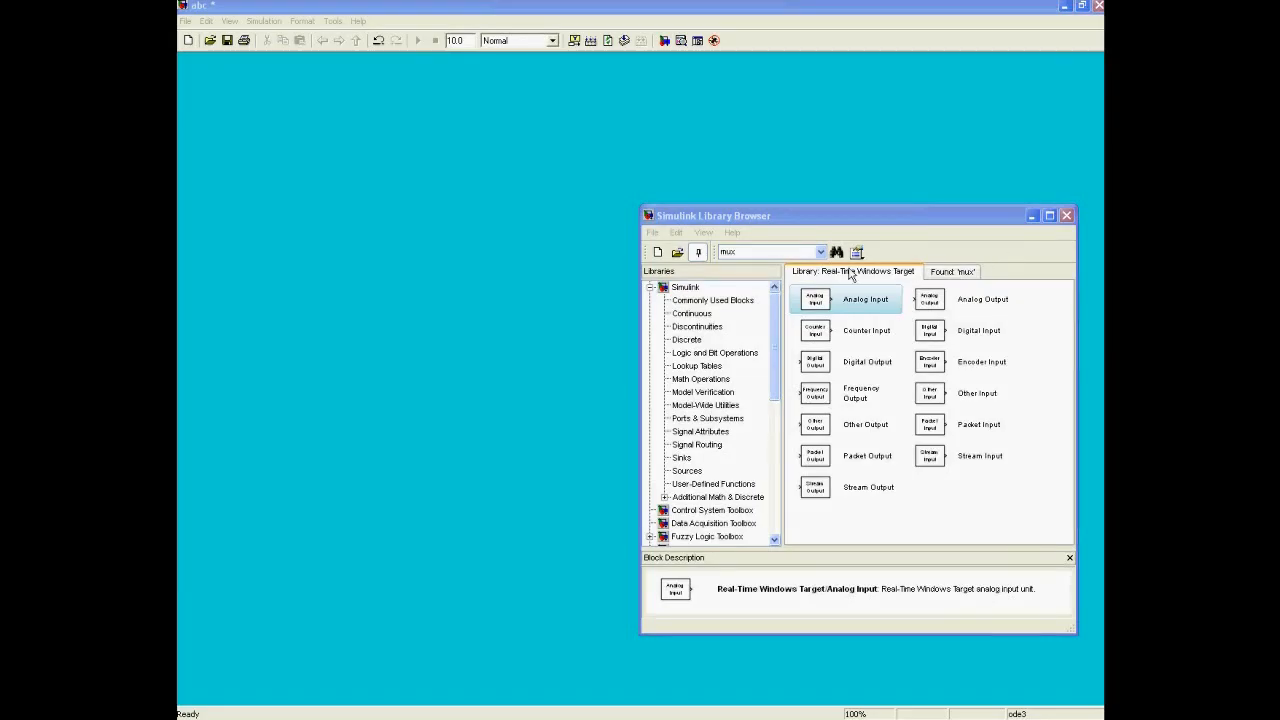
Place a Real-Time Windows Target Analog Input block onto the model canvas.
drag(816, 300, 424, 290)
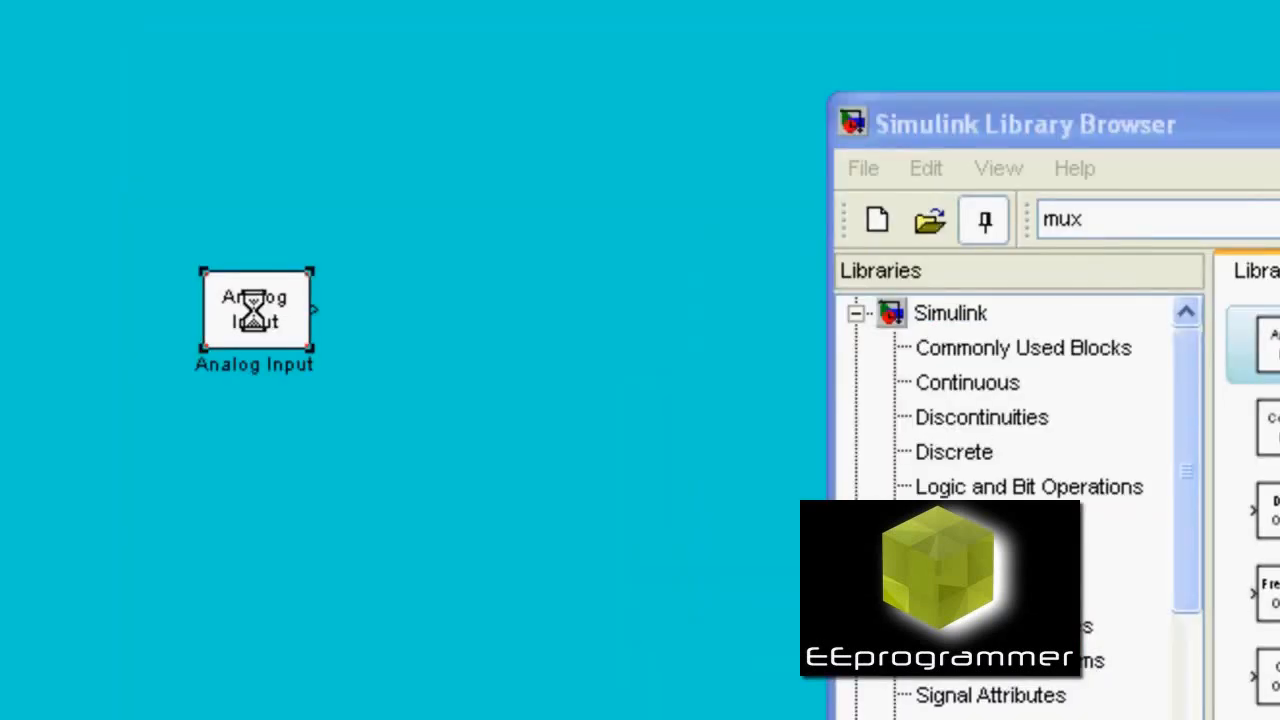
Configure the Analog Input for the National Instruments PCI-6229 [auto] board with 0.001 sample time.
double_click(254, 310)
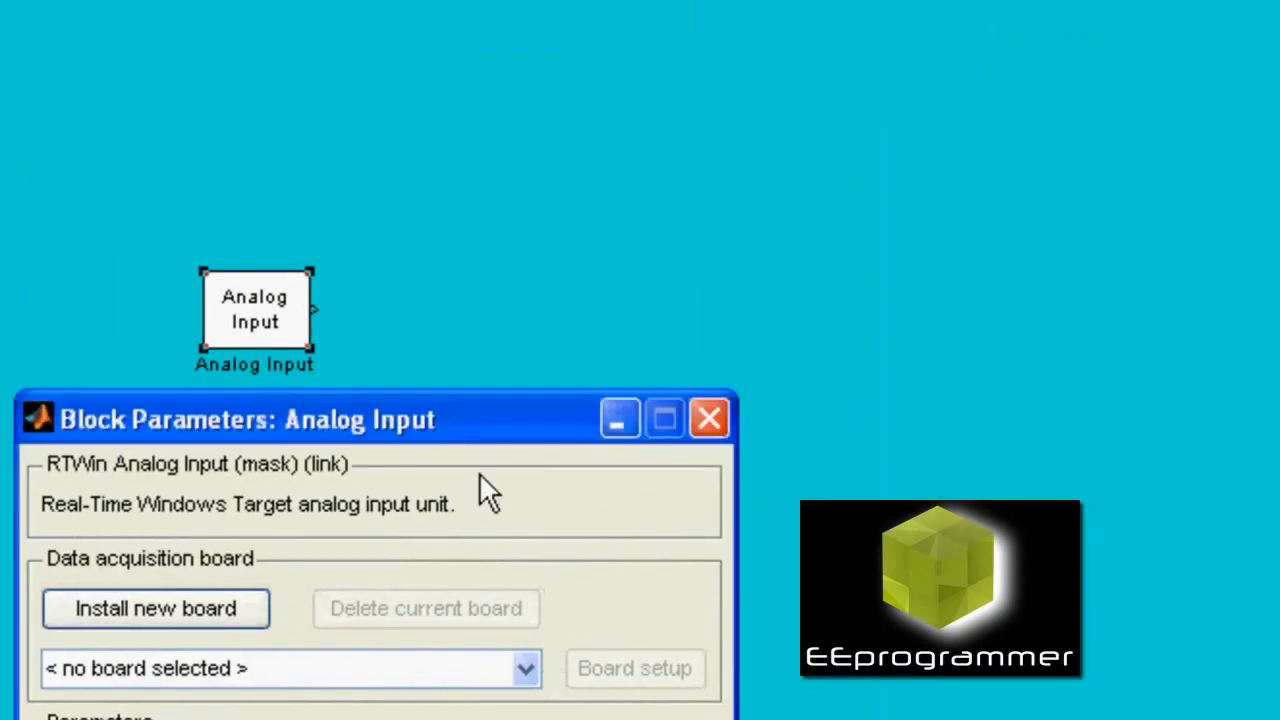
click(988, 356)
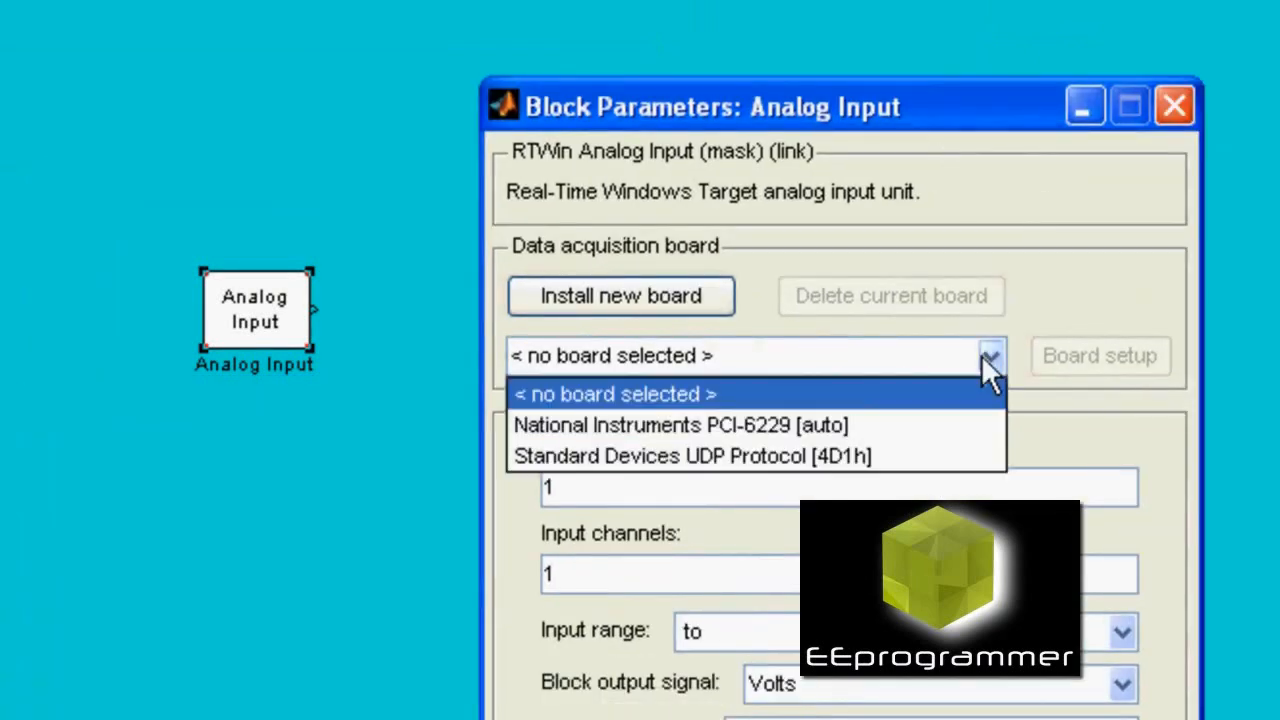
click(680, 424)
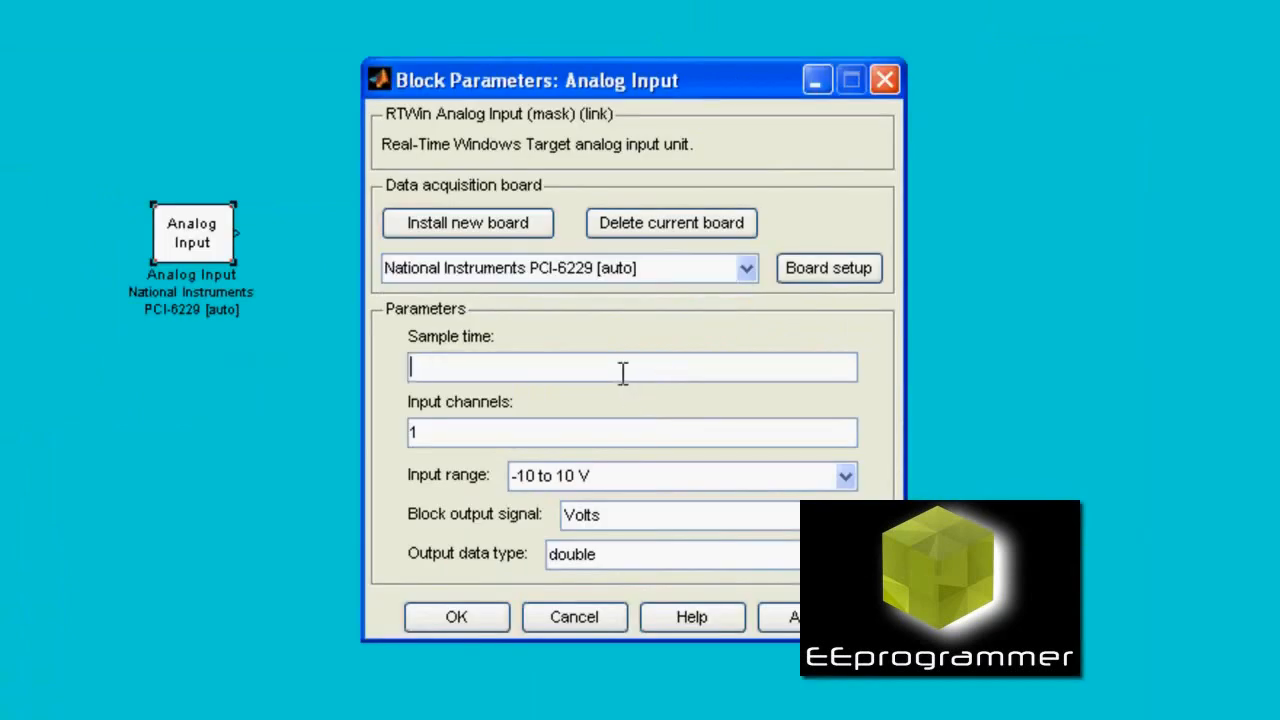
text(0.001)
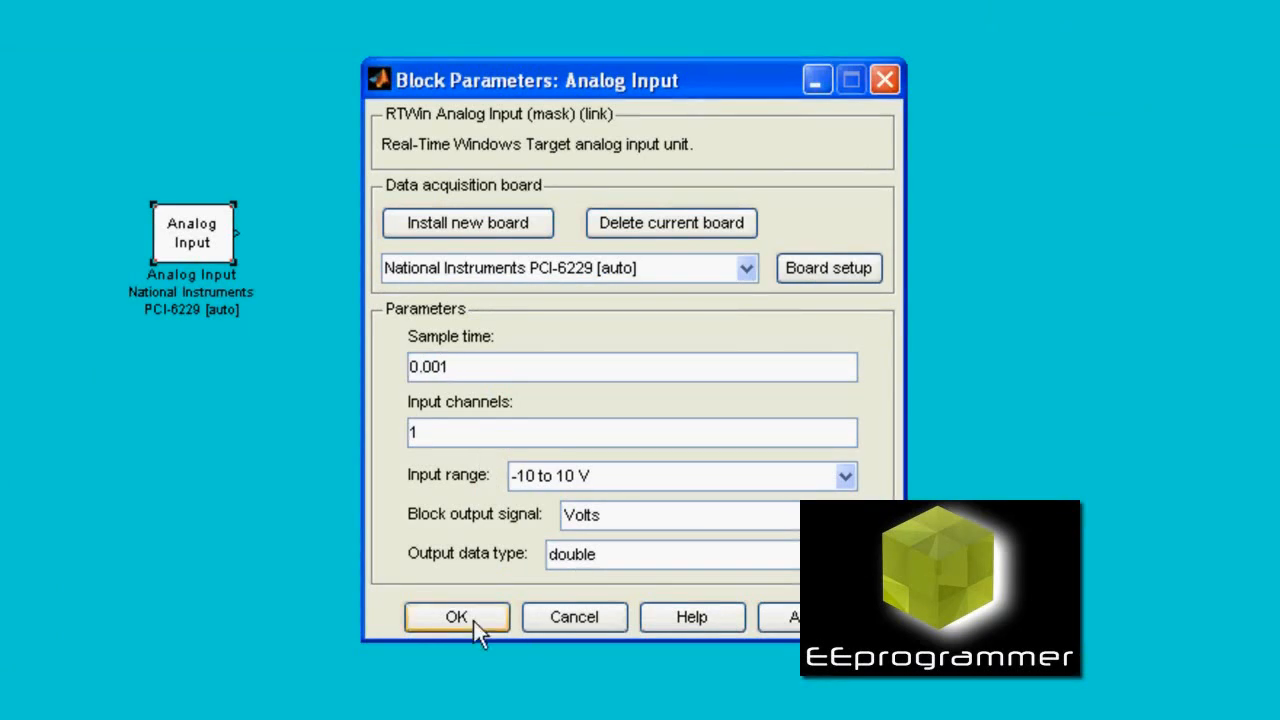
click(456, 616)
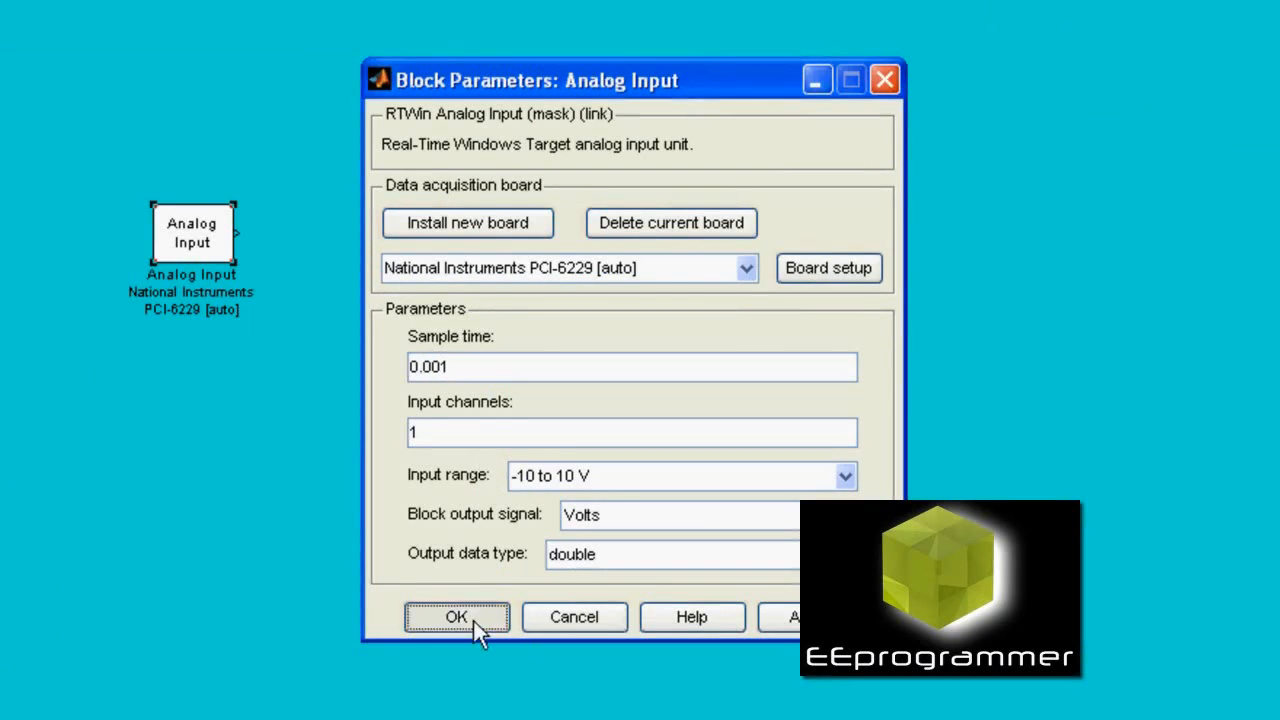
click(456, 616)
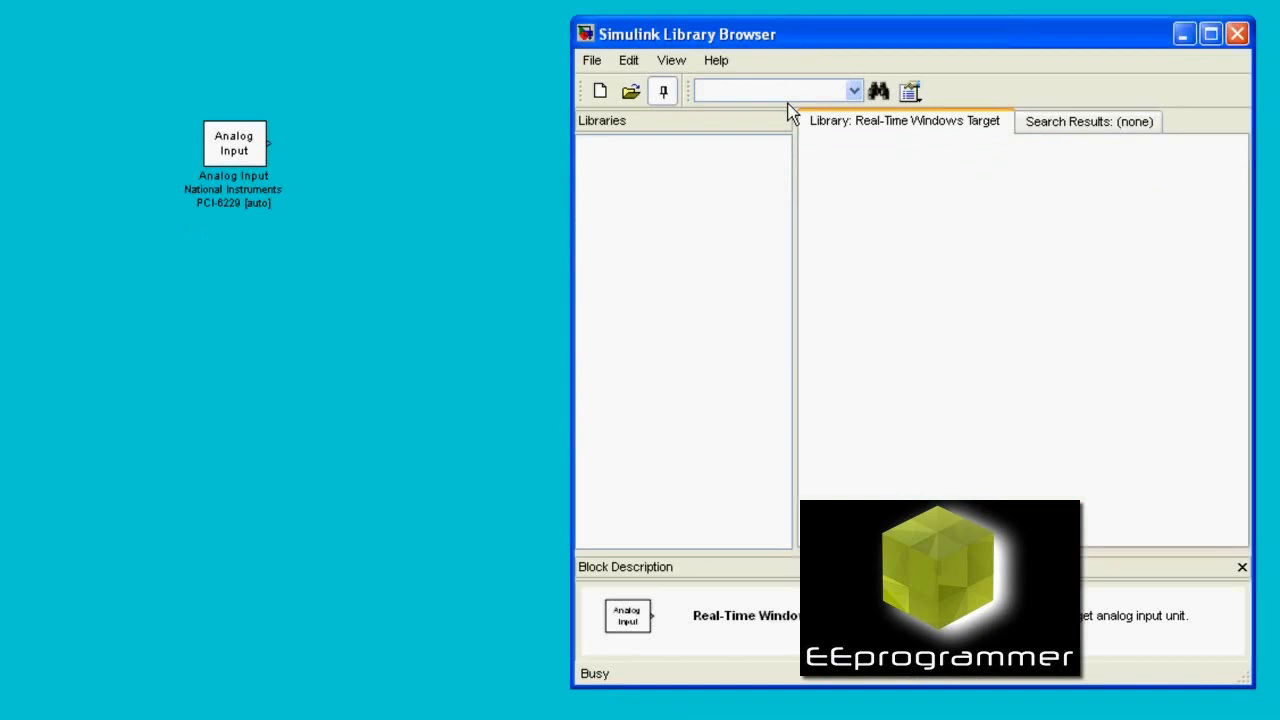
Find the Scope block in the library and add it to the model beside Analog Input.
text(sim)
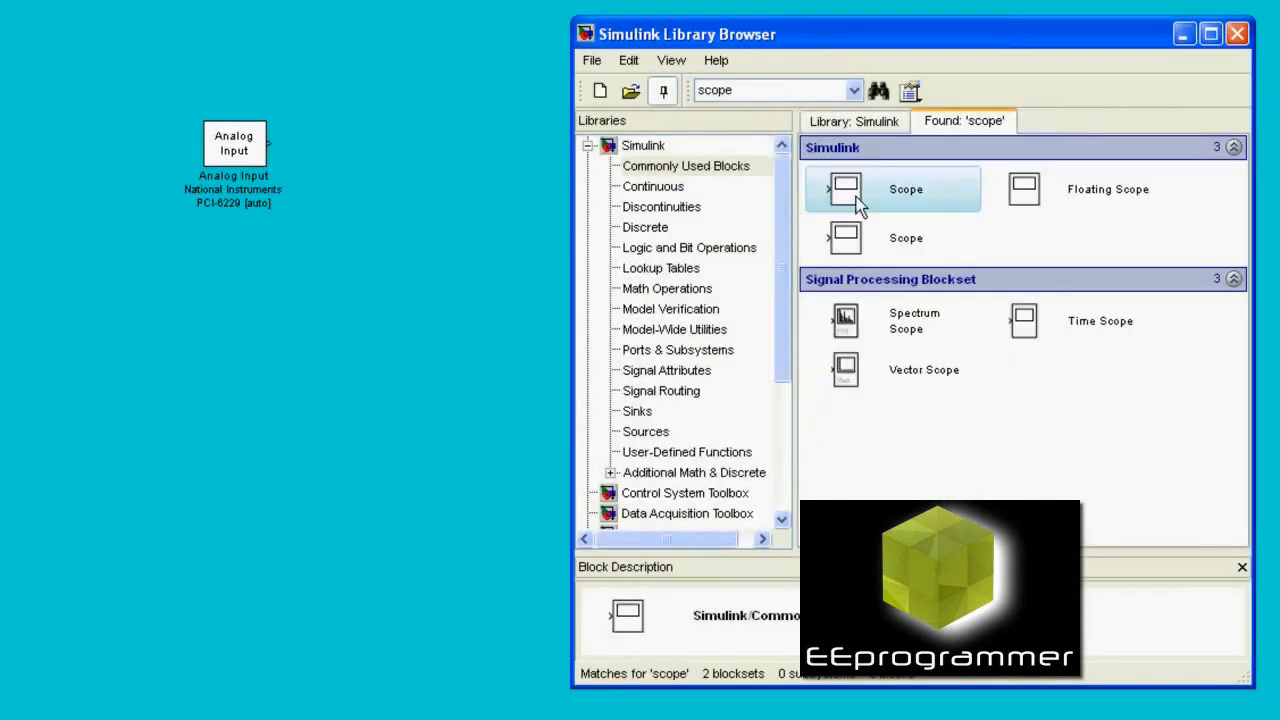
drag(844, 188, 418, 148)
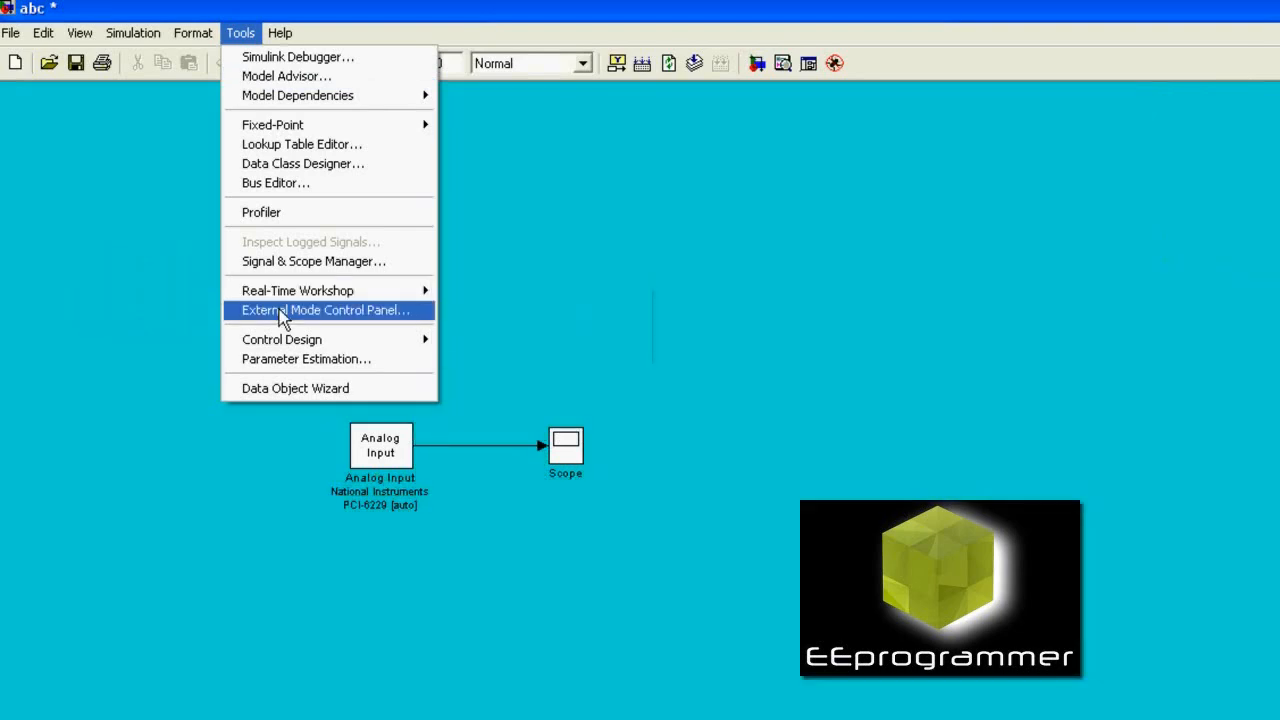
Bring up Configuration Parameters, keeping fixed-step 0.01, and show the Real-Time Workshop pane.
click(324, 310)
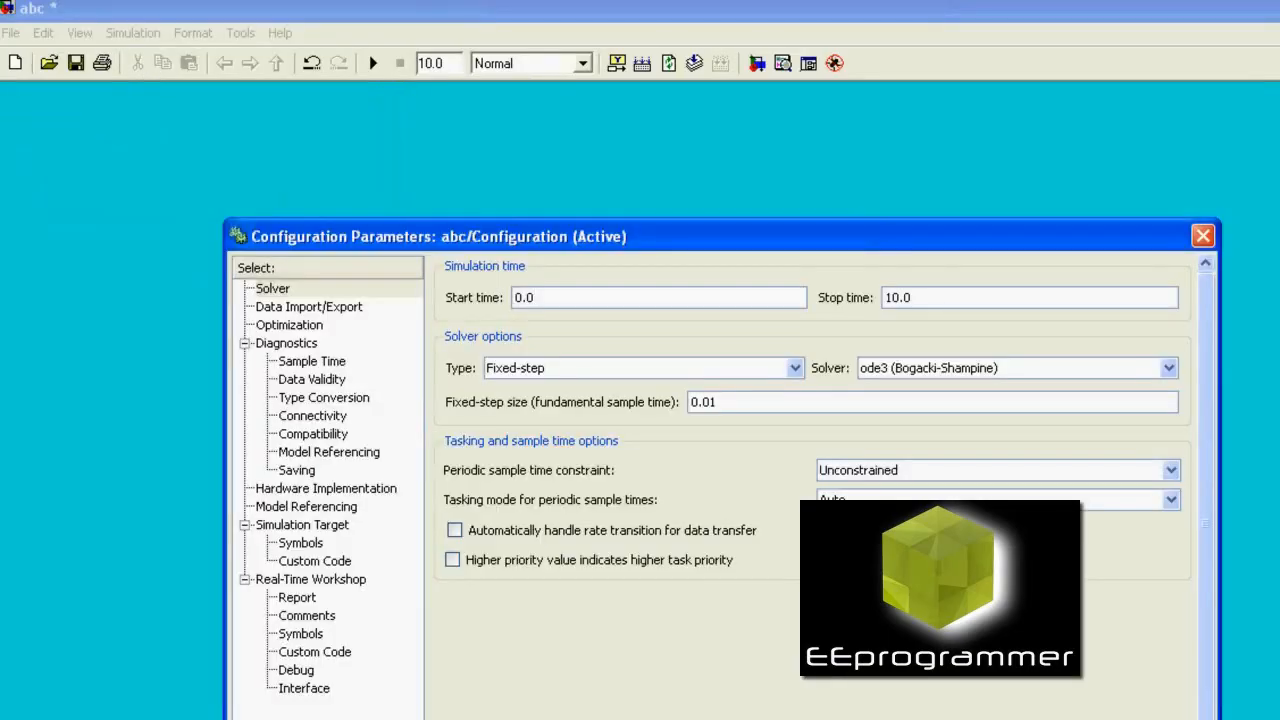
click(716, 402)
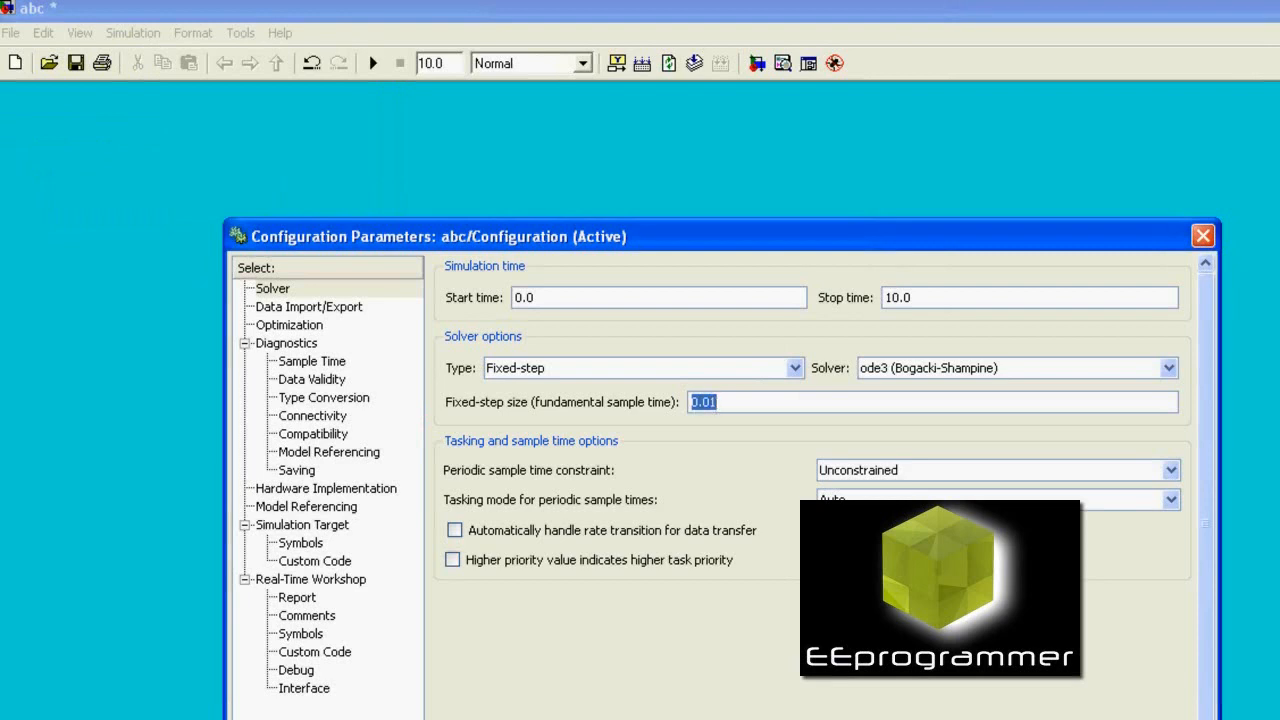
click(310, 580)
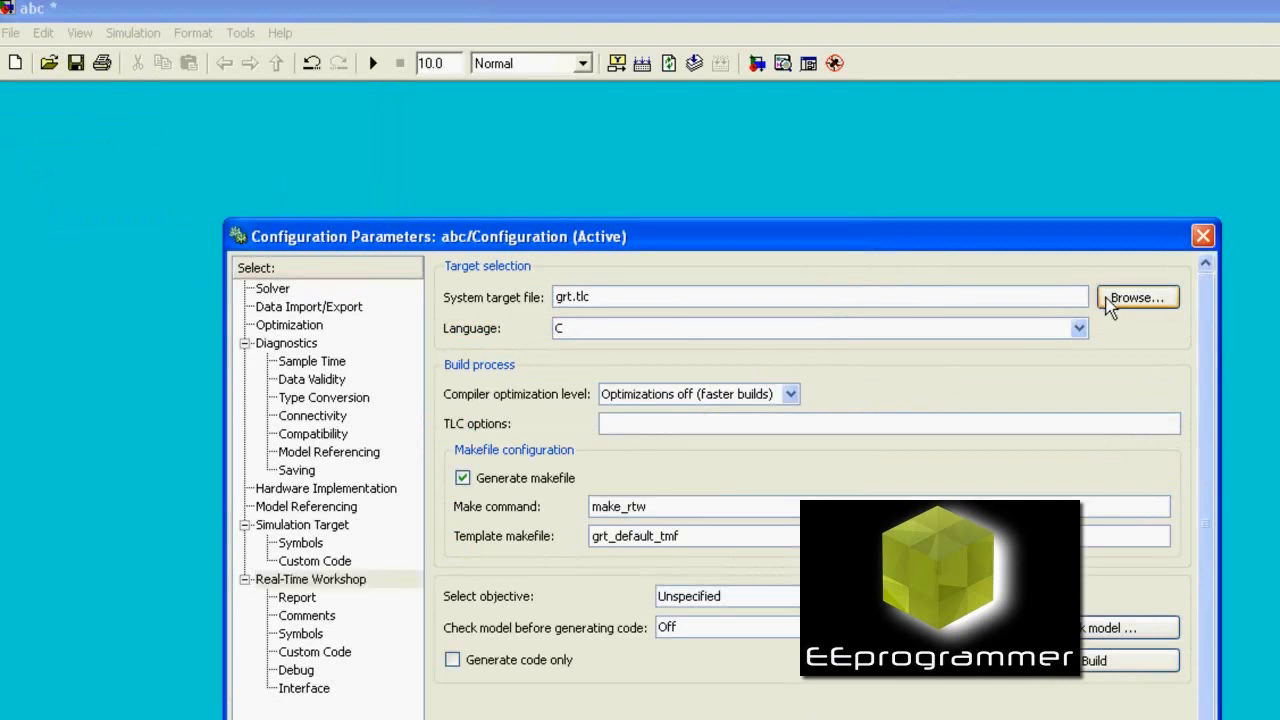
Choose rtwin.tlc (Real-Time Windows Target) as the system target file and confirm.
click(1136, 296)
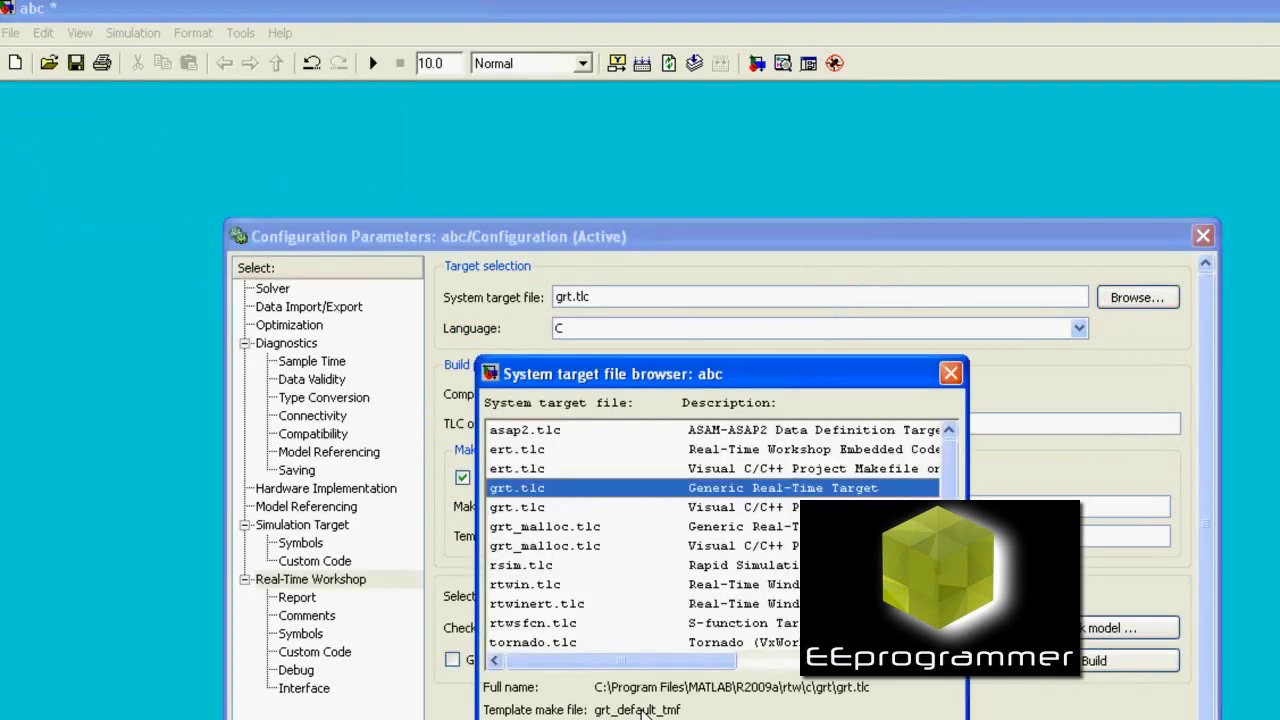
click(524, 584)
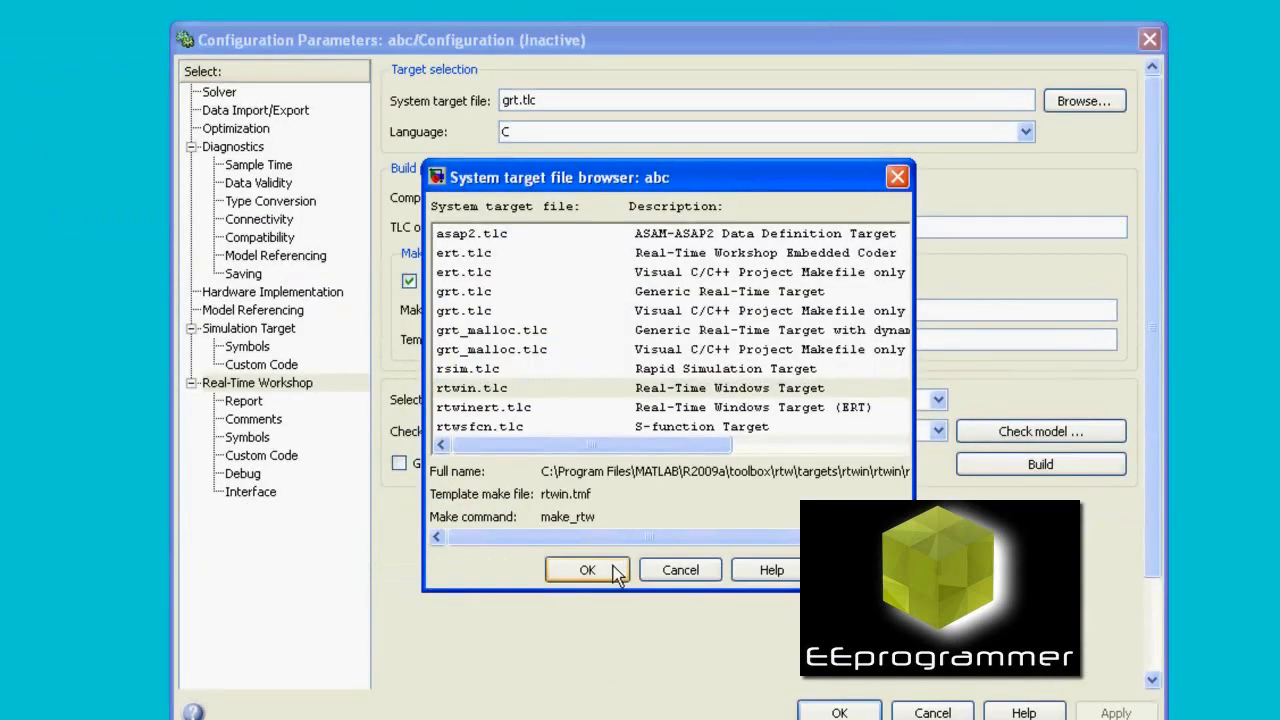
click(588, 570)
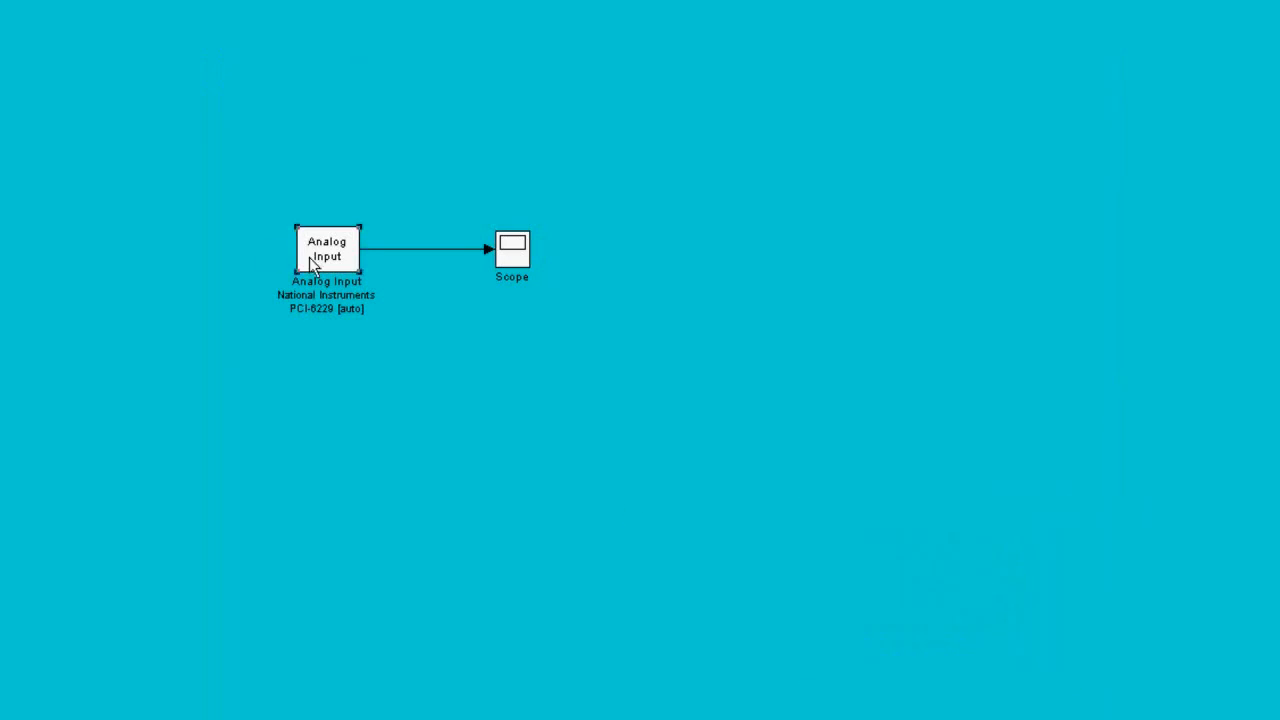
double_click(328, 248)
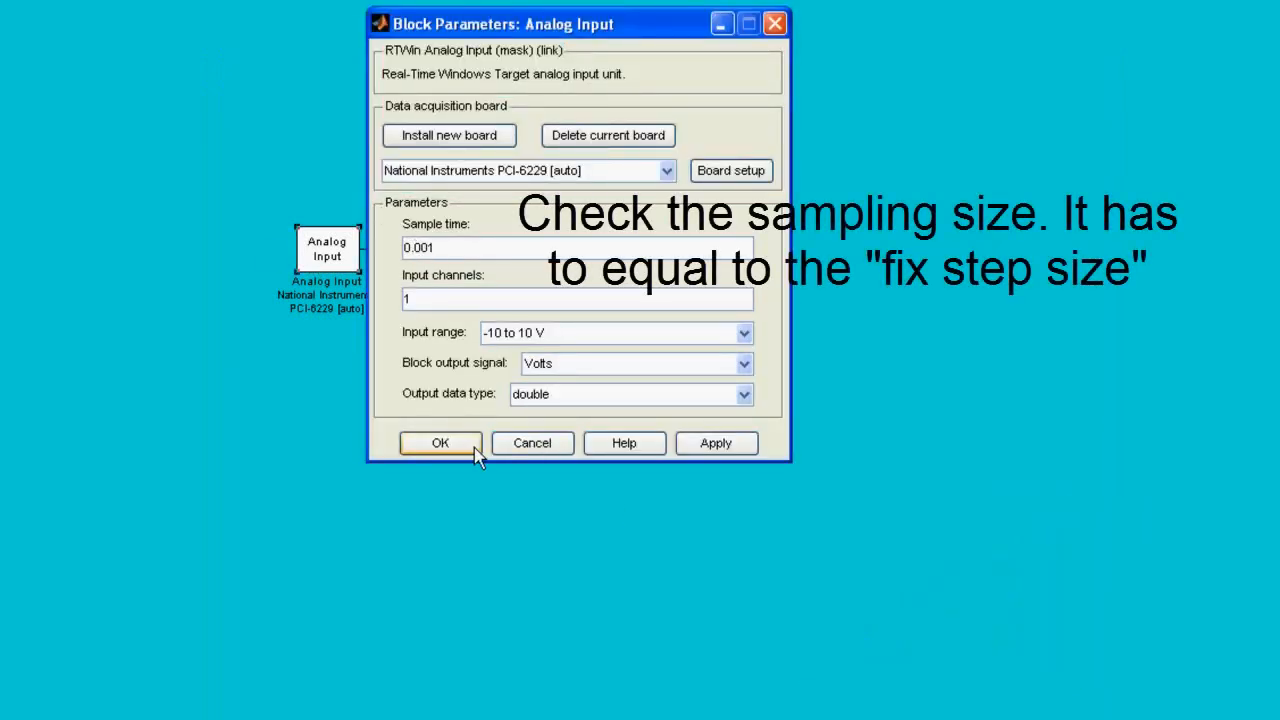
click(576, 248)
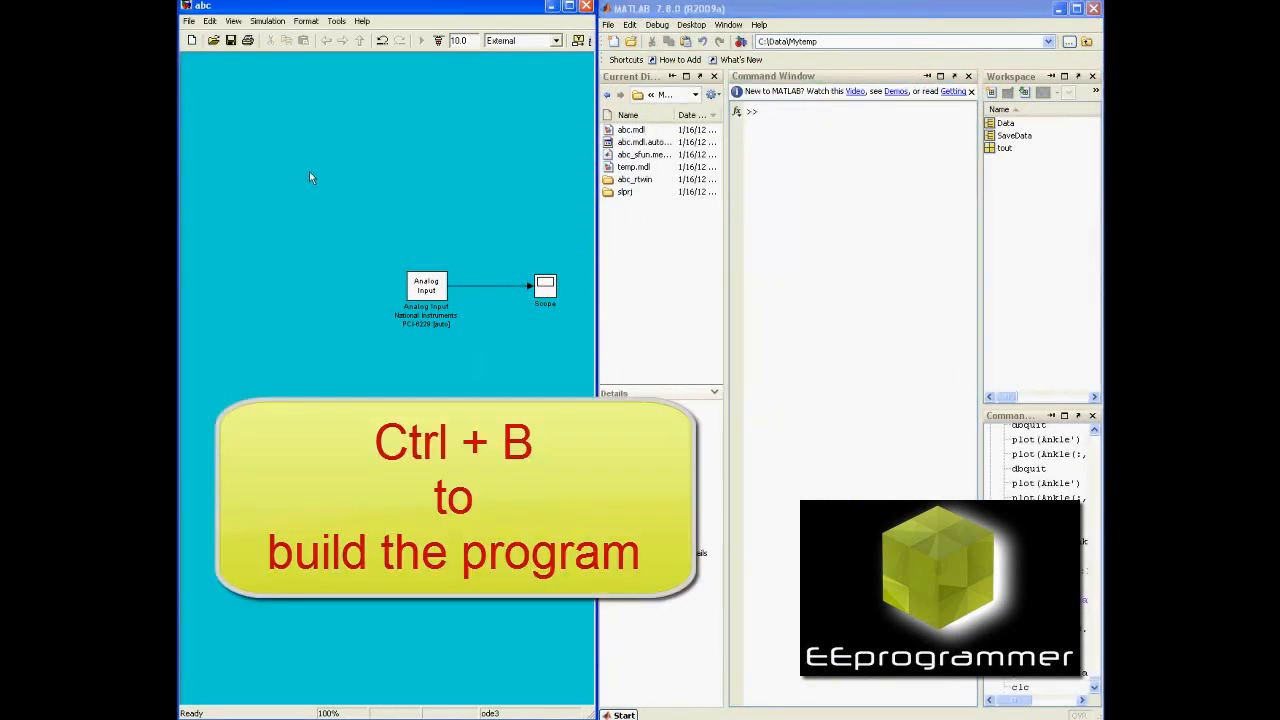
Build the abc model into real-time code with Ctrl+B and follow the build log.
key(ctrl+b)
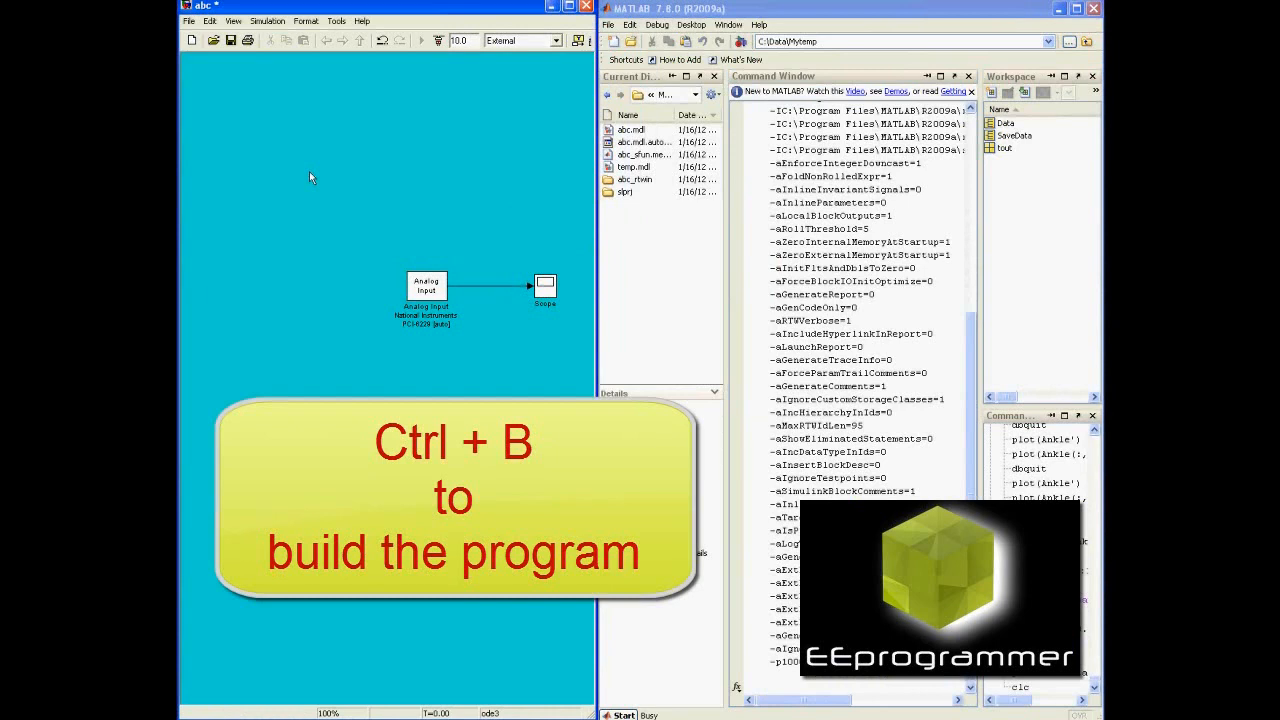
key(ctrl+b)
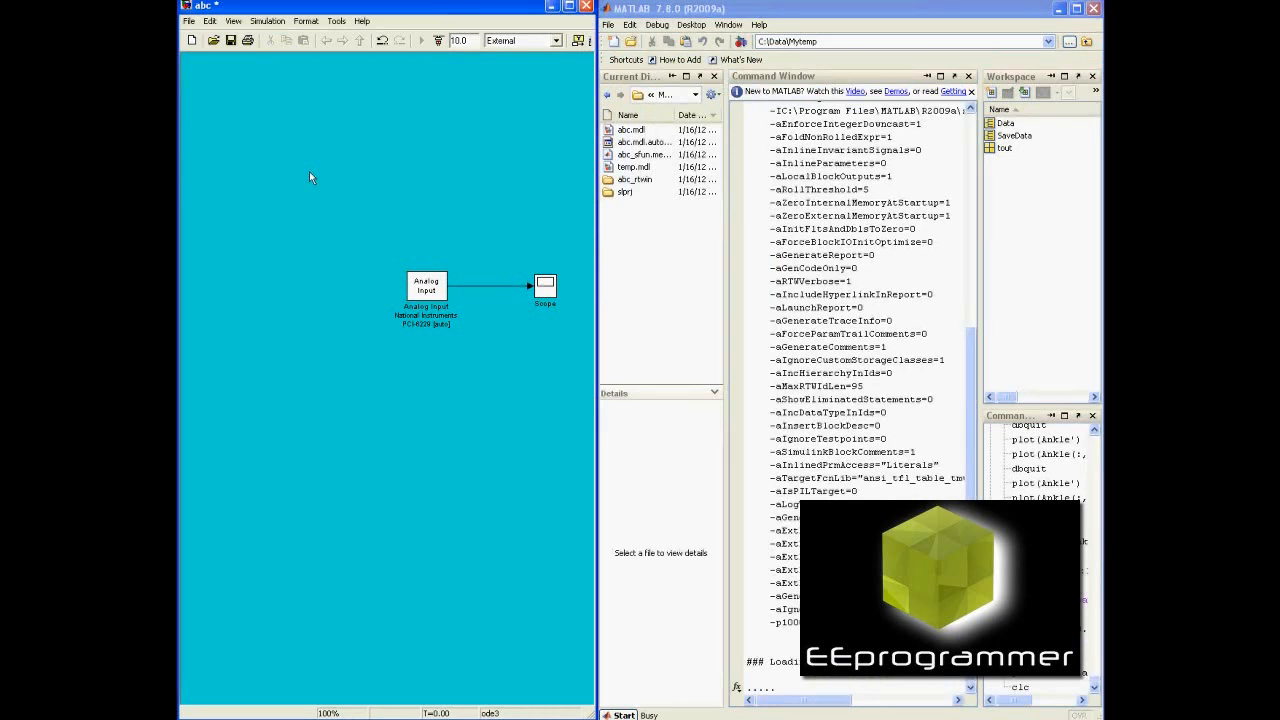
scroll(down, 3)
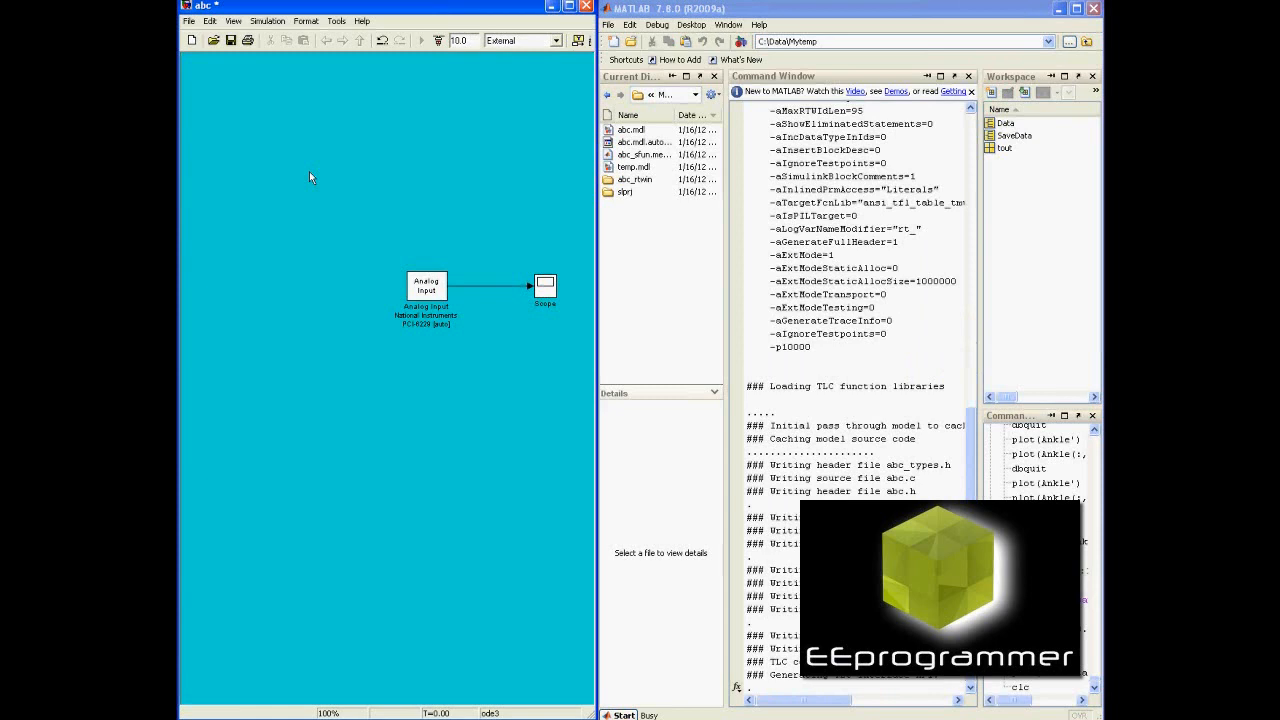
scroll(down, 3)
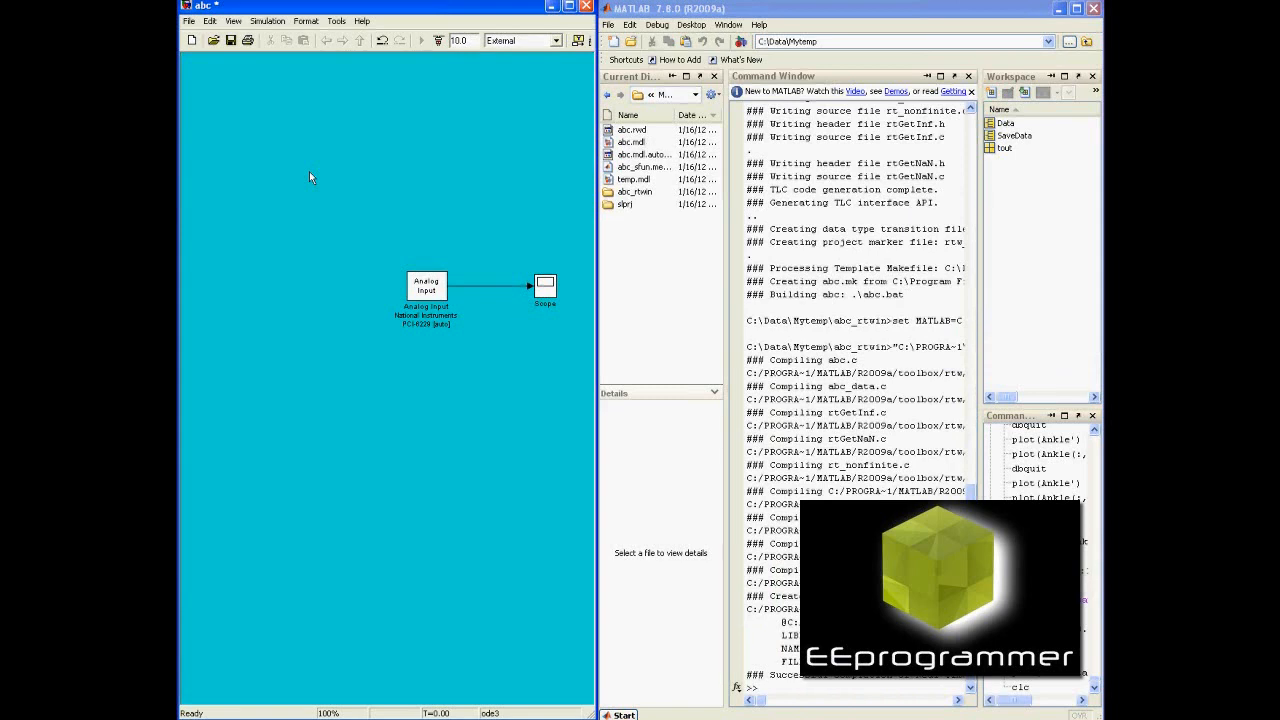
mouse_move(494, 266)
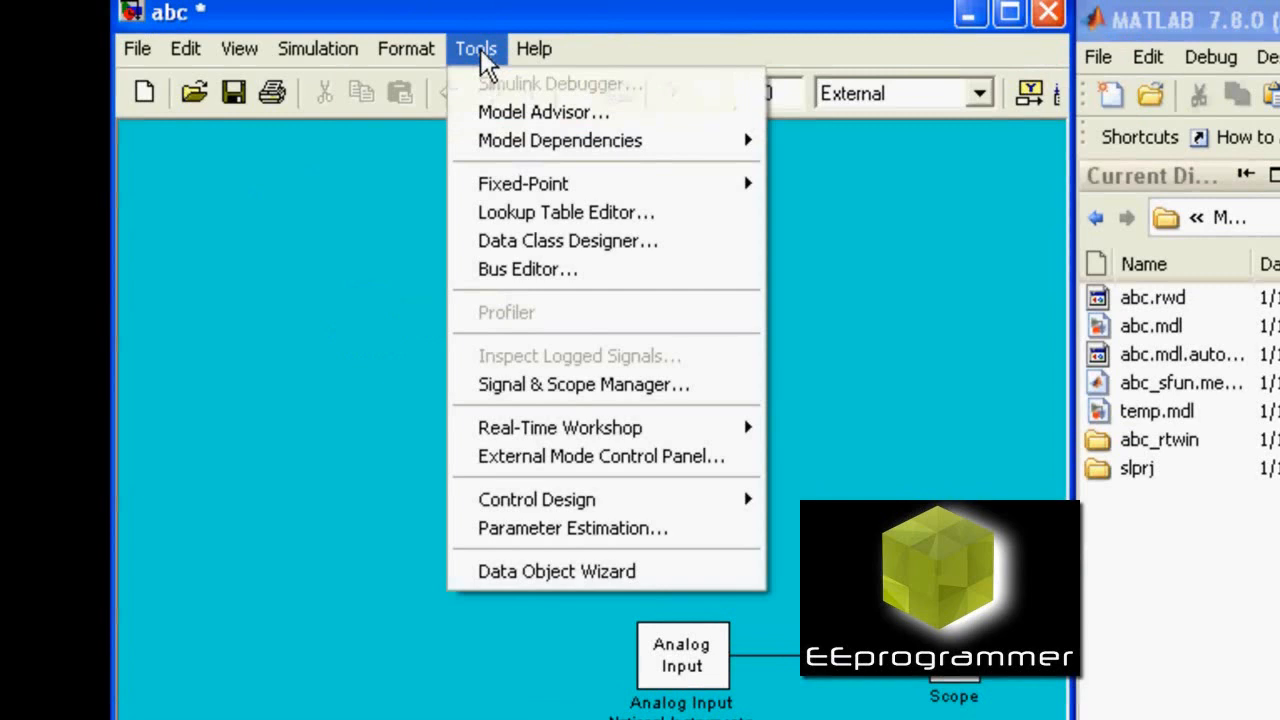
Bring up the External Mode Control Panel and position it beside the model.
click(532, 48)
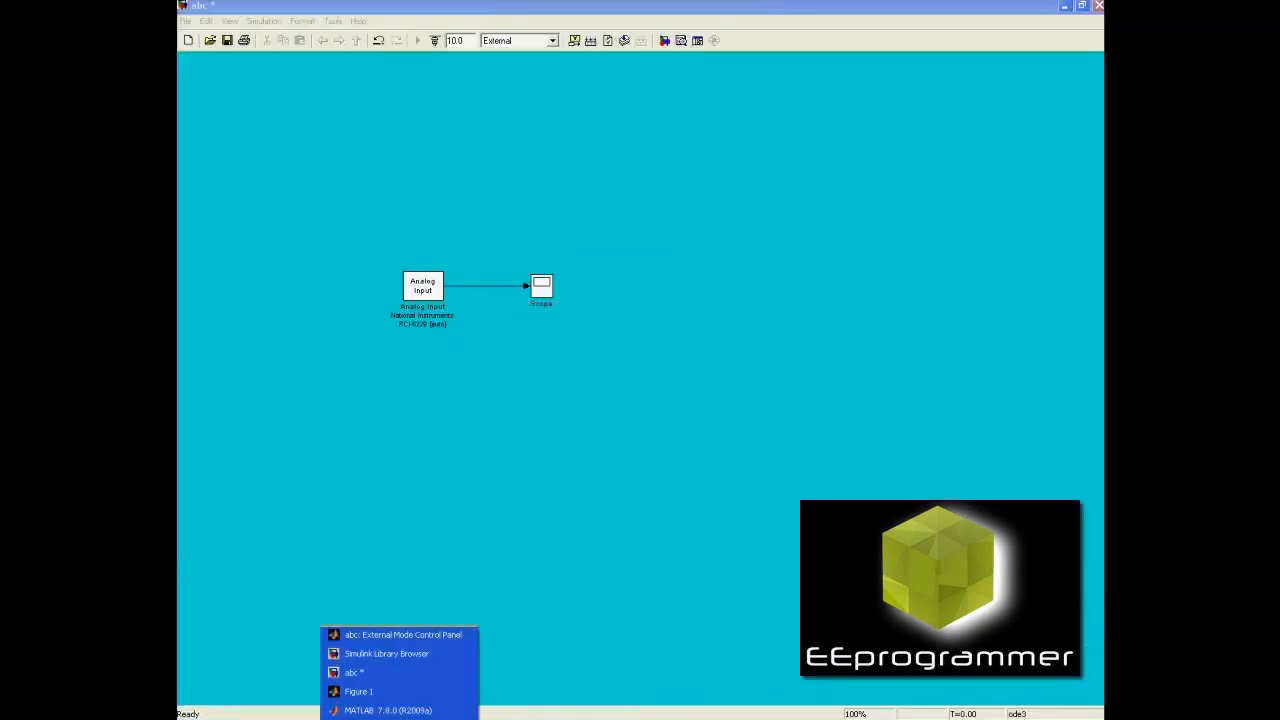
click(404, 634)
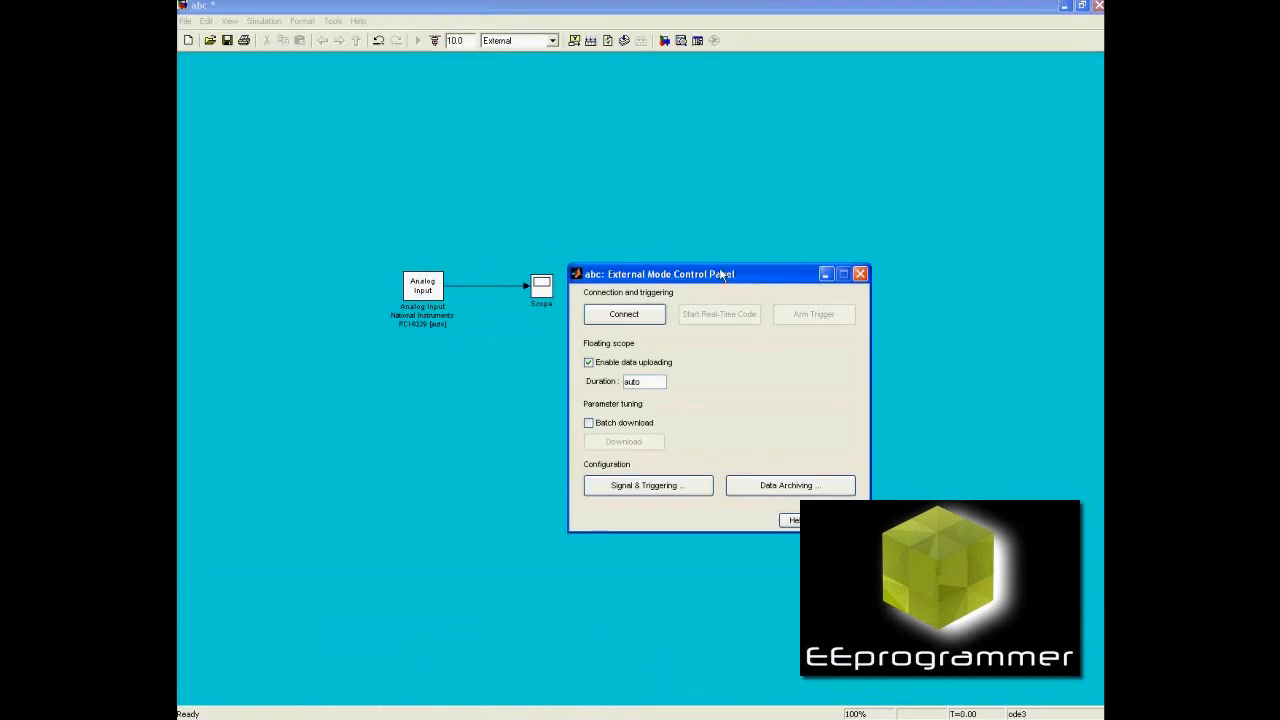
drag(710, 272, 788, 208)
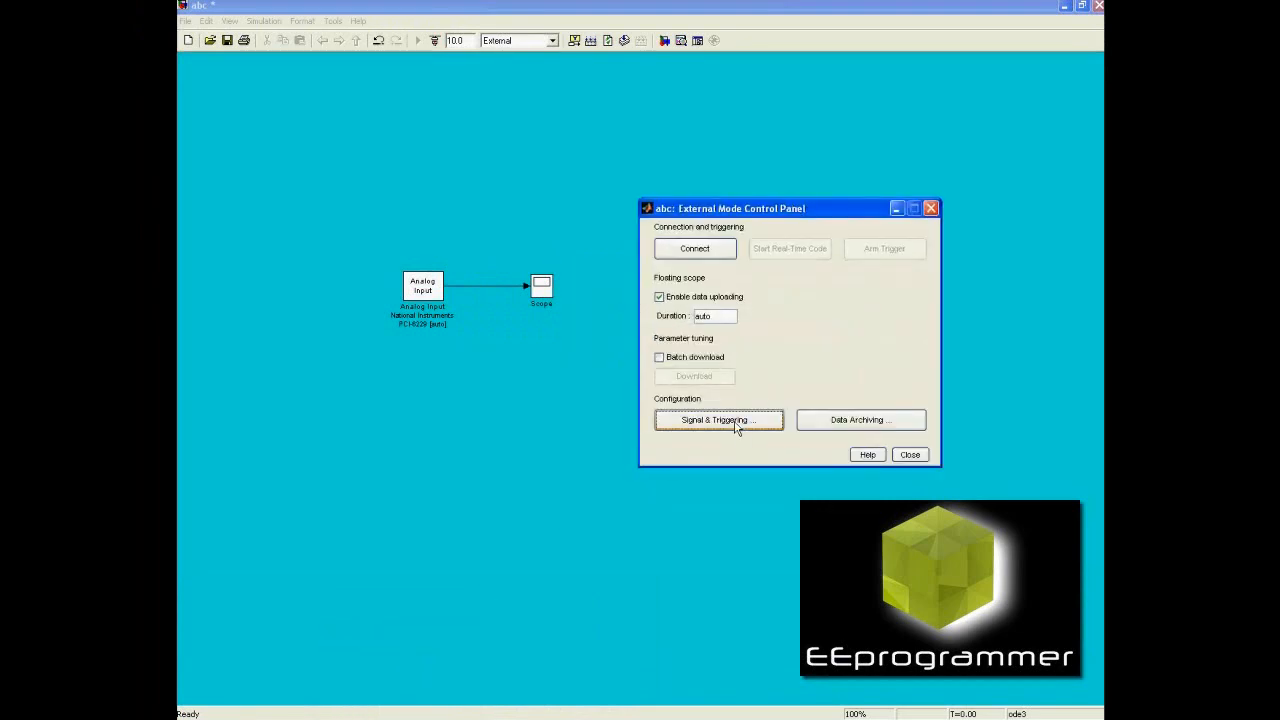
Review the Scope's Signal & Triggering settings, then connect the model to the real-time target.
click(718, 420)
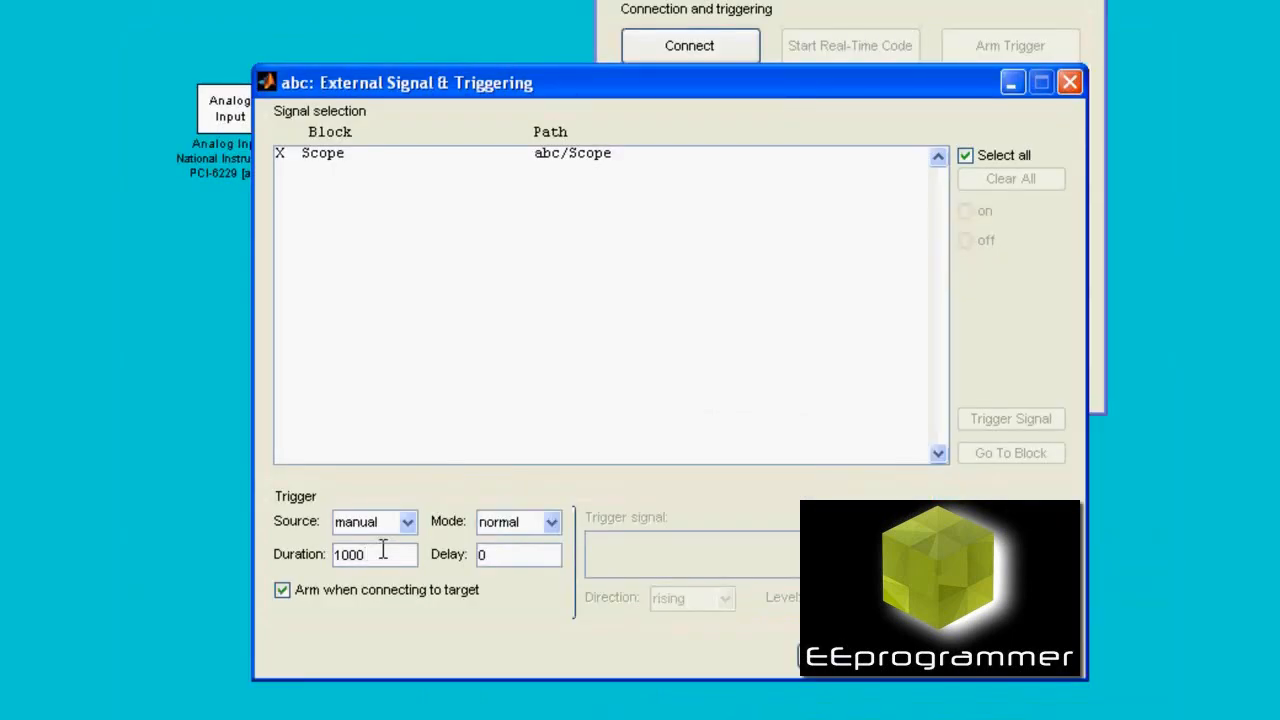
click(1068, 82)
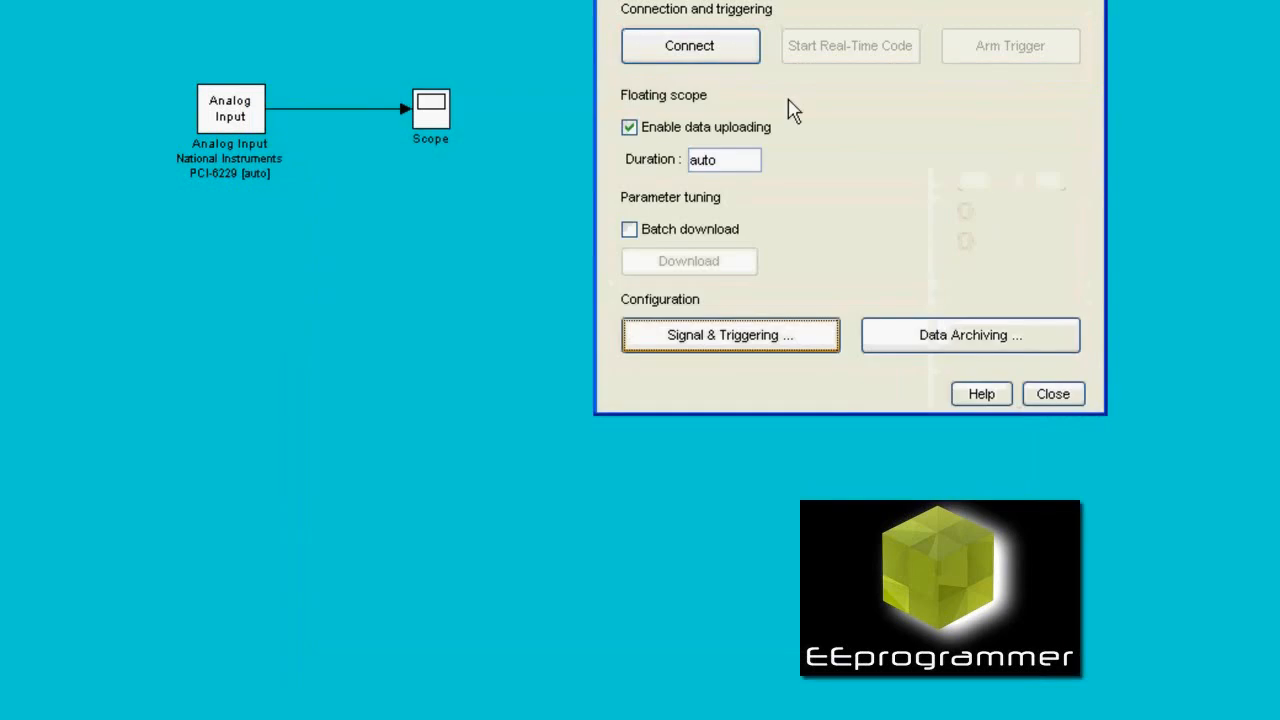
click(688, 44)
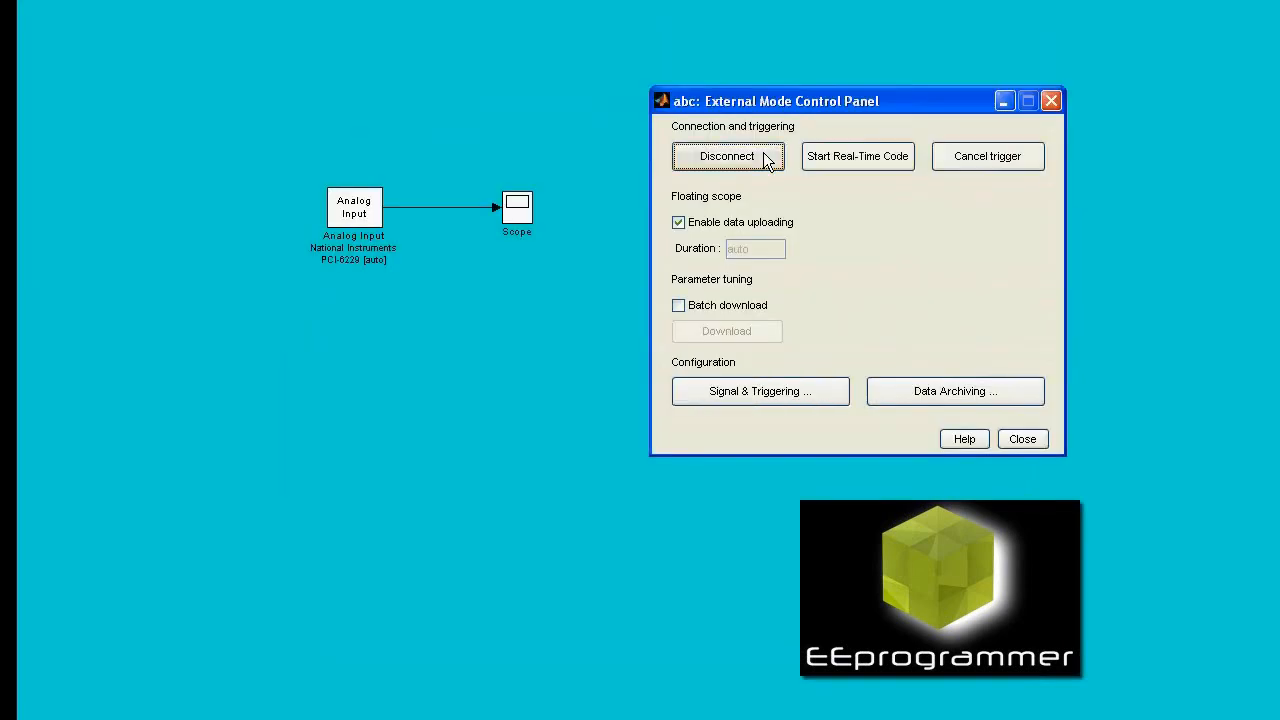
Show the Scope, run the real-time code to plot the live sensor signal, then stop it.
click(726, 156)
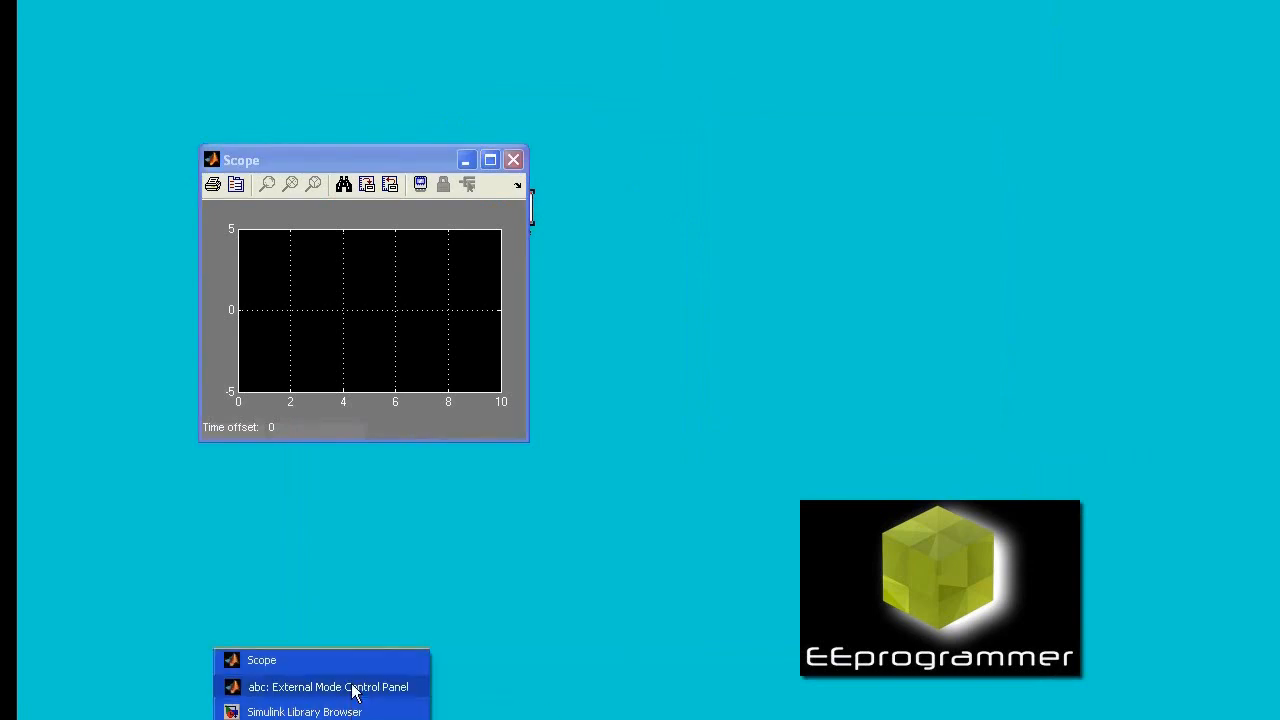
click(328, 688)
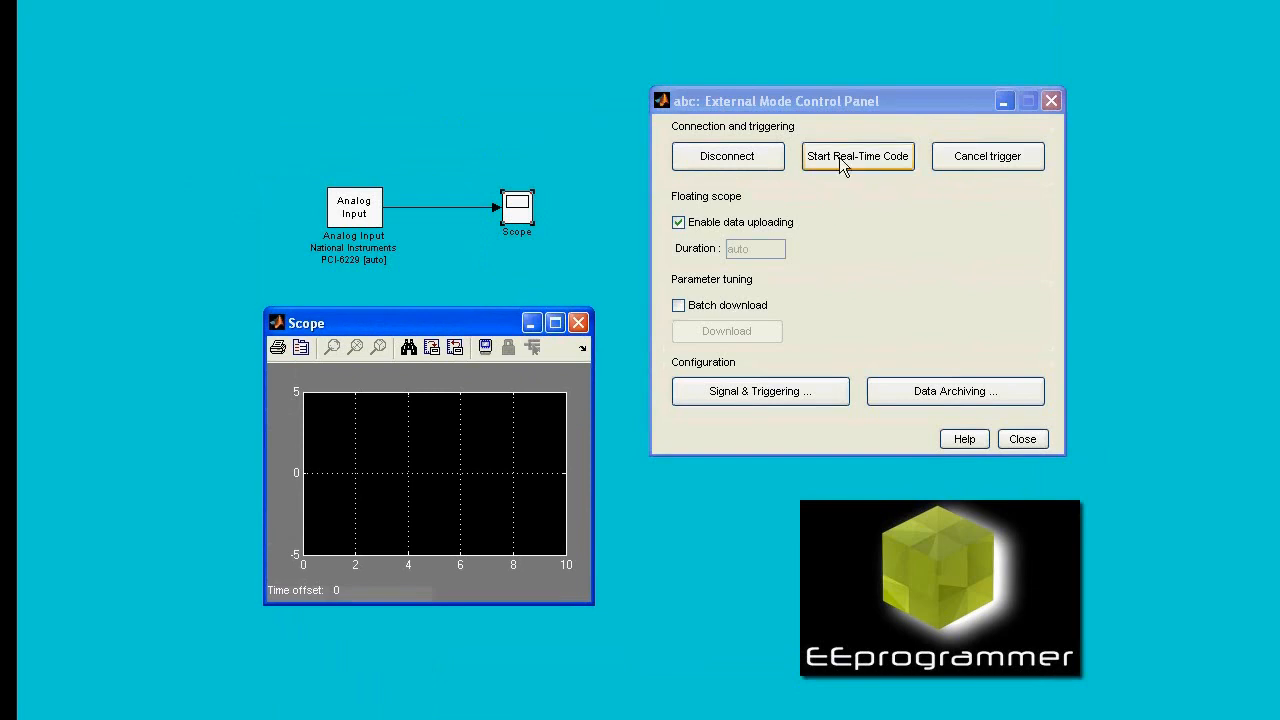
click(856, 156)
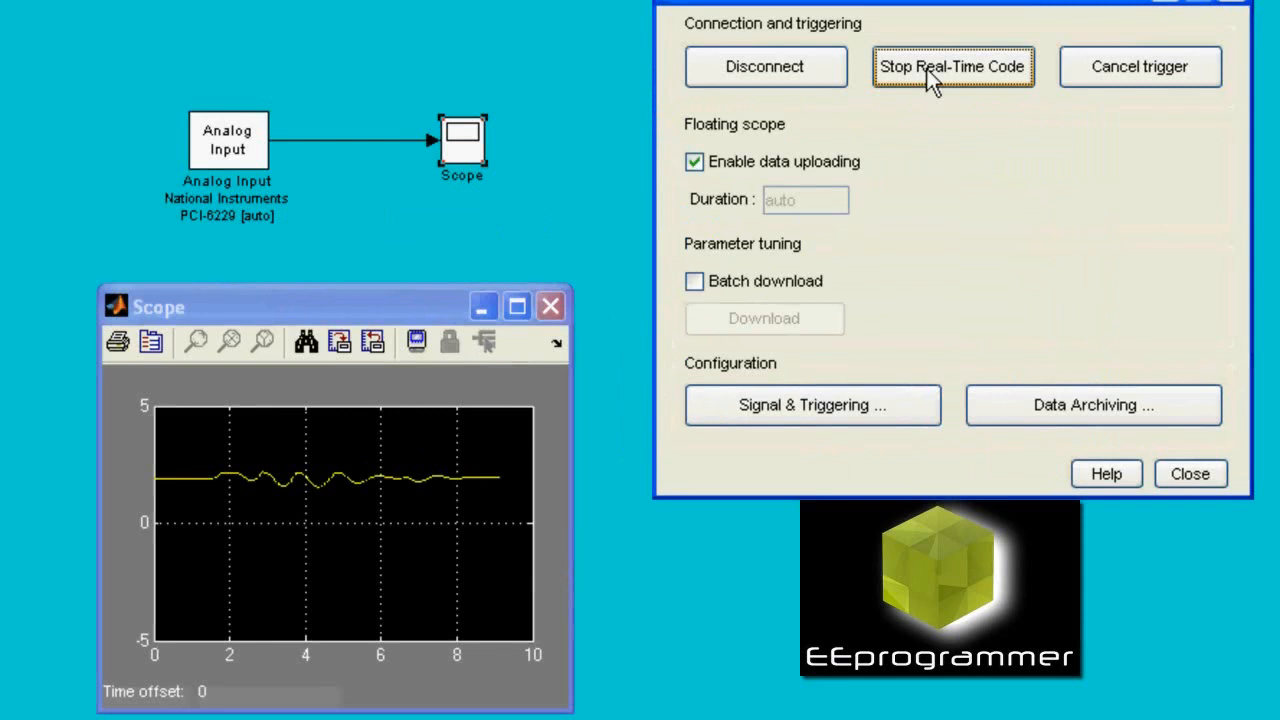
click(952, 66)
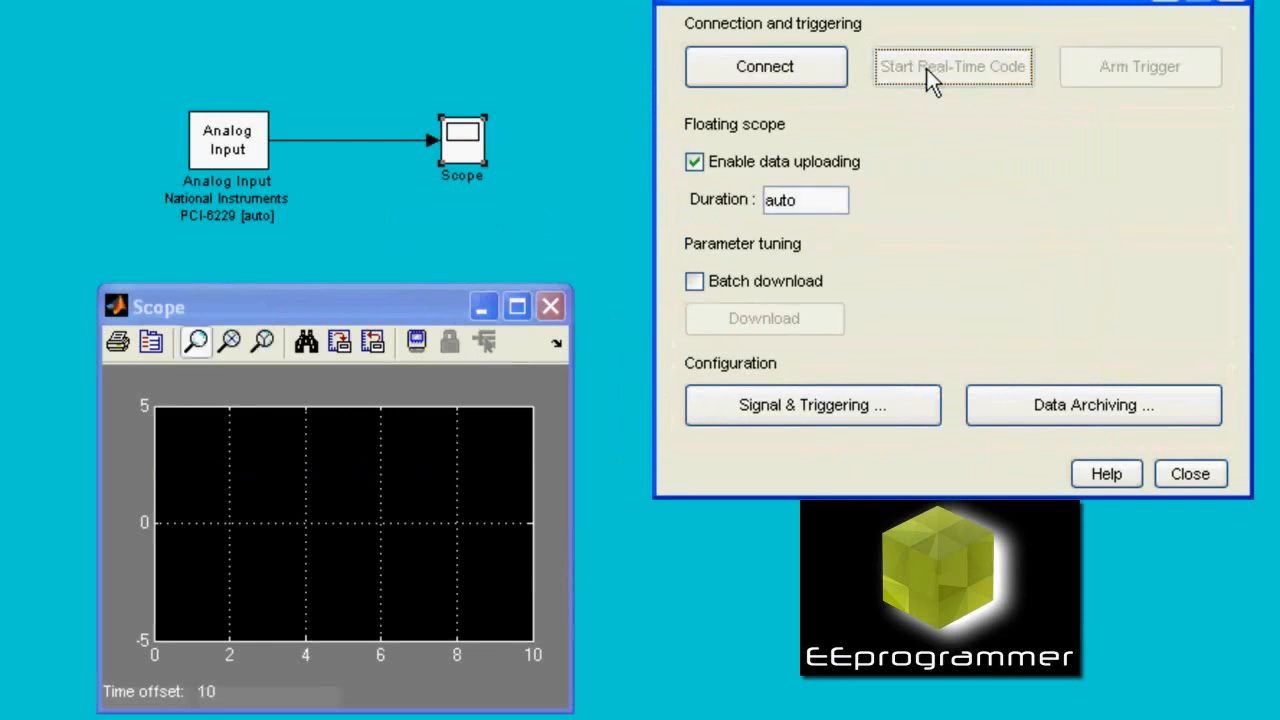